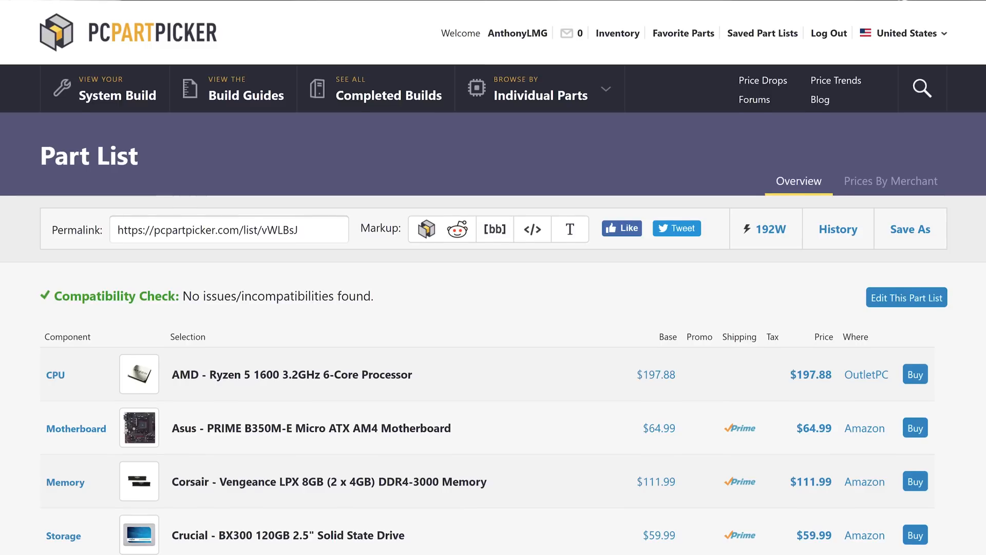
- Refresh the desktop and copy vdisk1.img from Backups into the network Streaming VM folder
{"action": "scroll", "scroll_direction": "down", "scroll_amount": 3}
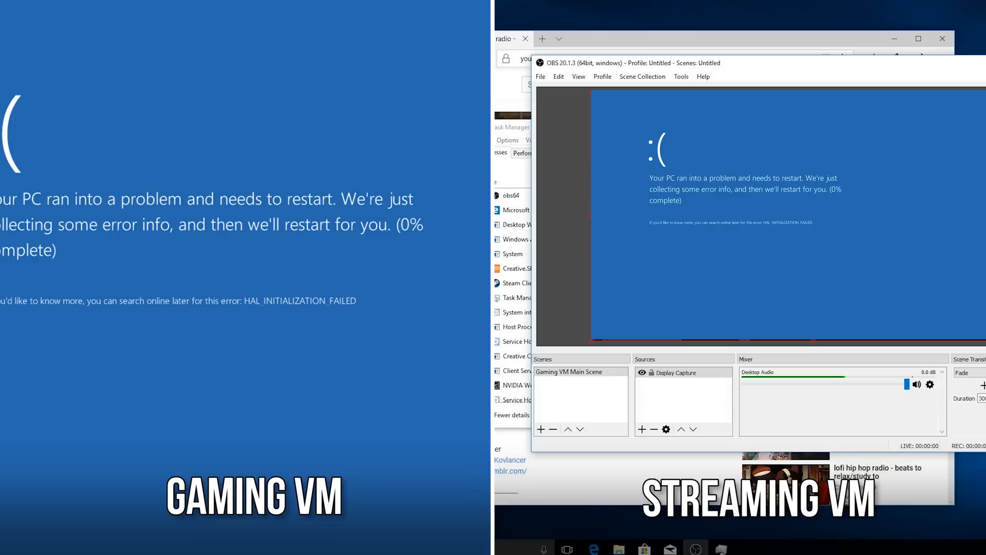
{"action": "right_click", "coordinate": [356, 133]}
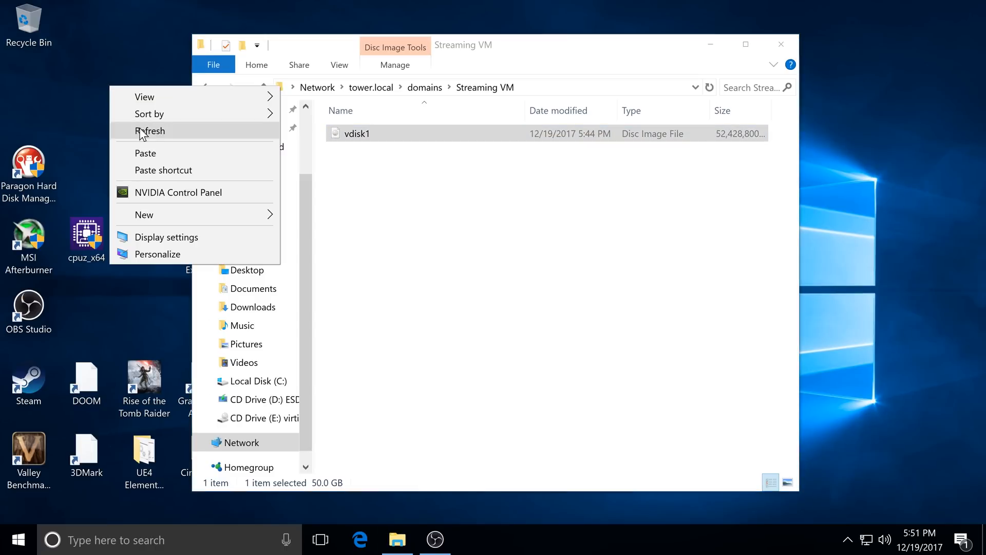
{"action": "mouse_move", "coordinate": [148, 153]}
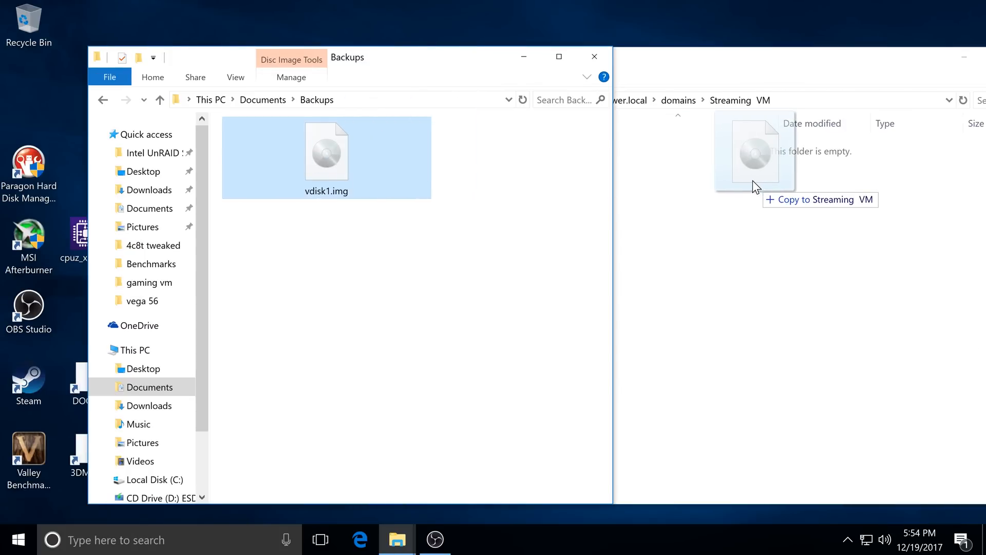
{"action": "left_click_drag", "start_coordinate": [325, 151], "coordinate": [755, 151]}
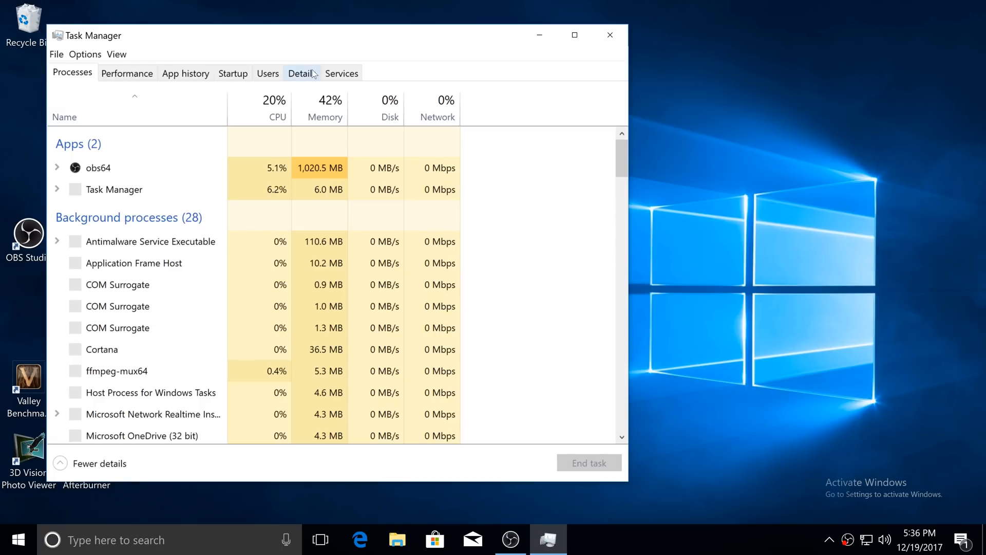
- Switch Task Manager to the Details tab and scroll the process list toward obs64.exe
{"action": "left_click", "coordinate": [302, 73]}
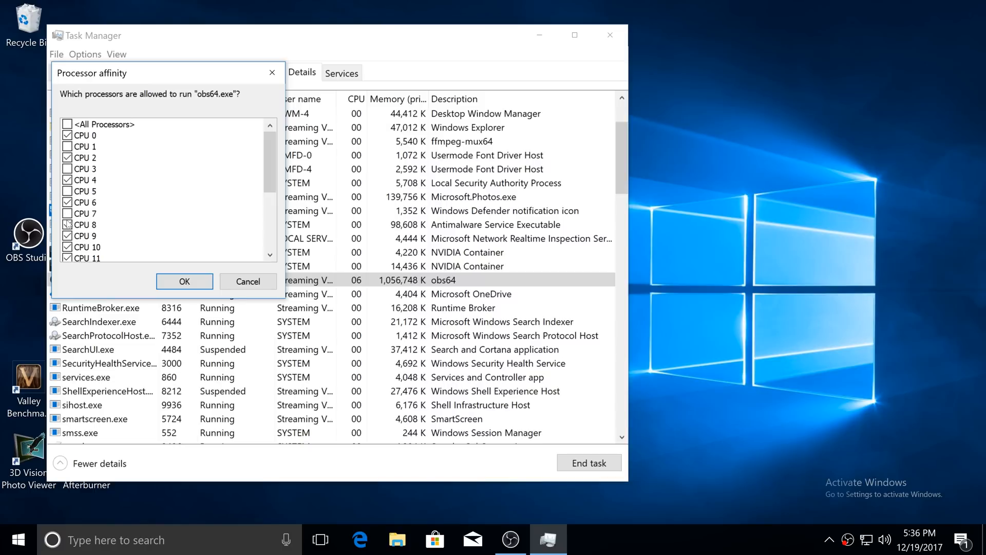
{"action": "scroll", "scroll_direction": "down", "scroll_amount": 3}
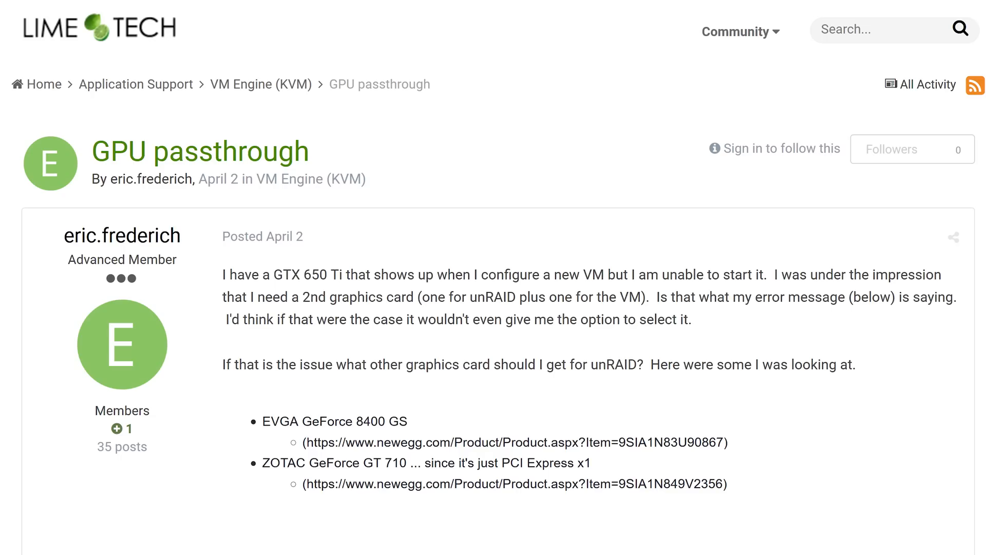
- Scroll the GPU passthrough thread down to Iguanac64's video BIOS and hex editor reply
{"action": "scroll", "scroll_direction": "down", "scroll_amount": 3}
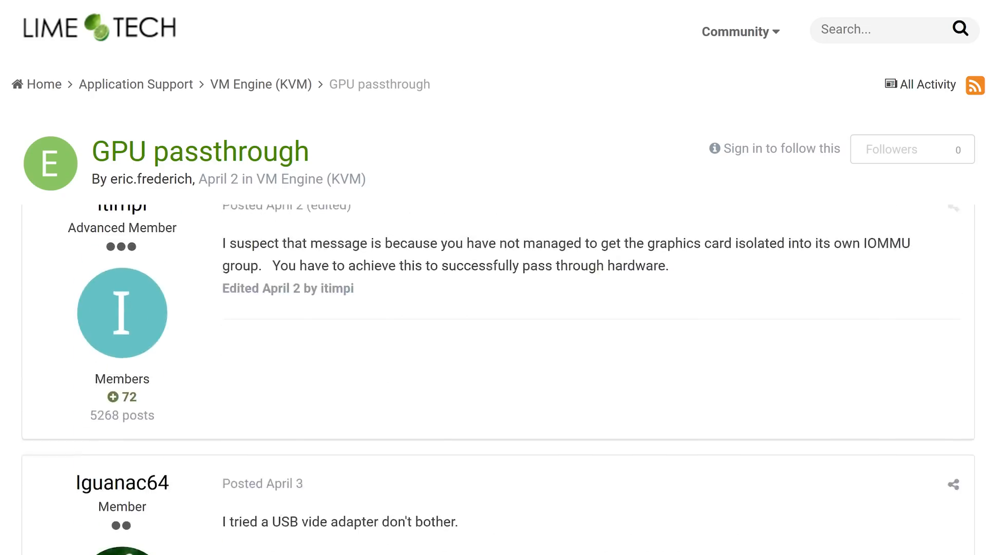
{"action": "scroll", "scroll_direction": "down", "scroll_amount": 3}
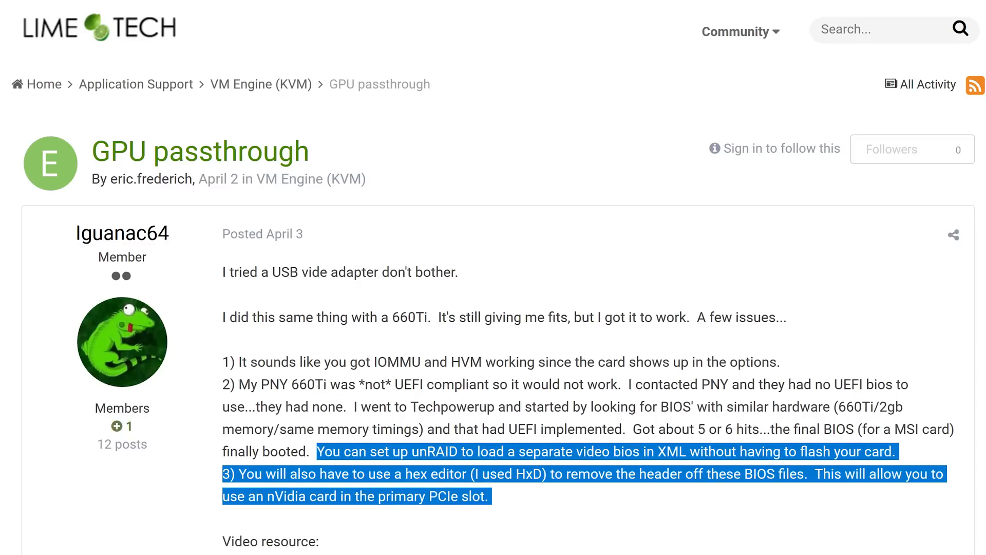